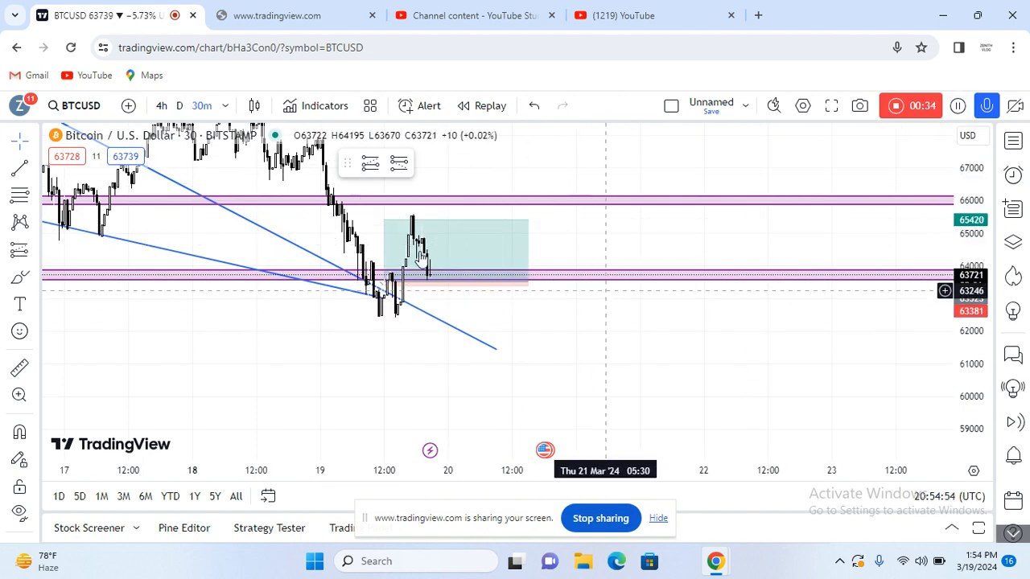
pyautogui.moveTo(765, 314)
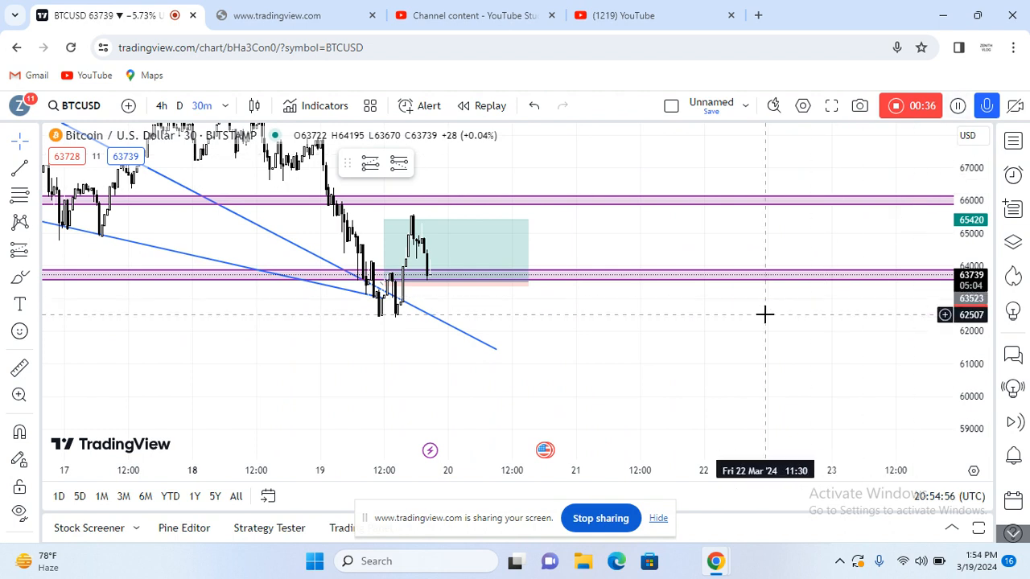
pyautogui.moveTo(317, 245)
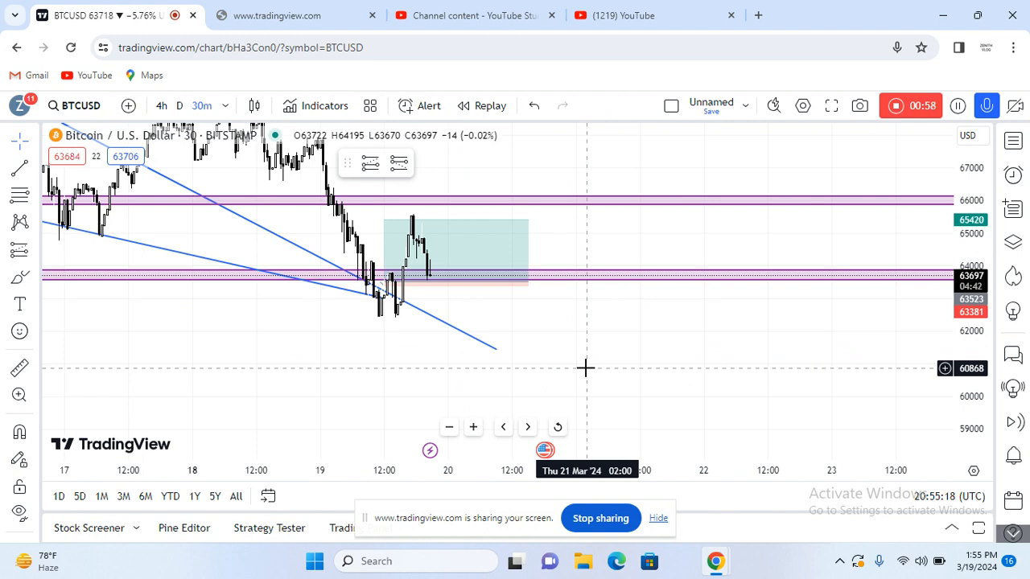
pyautogui.moveTo(584, 326)
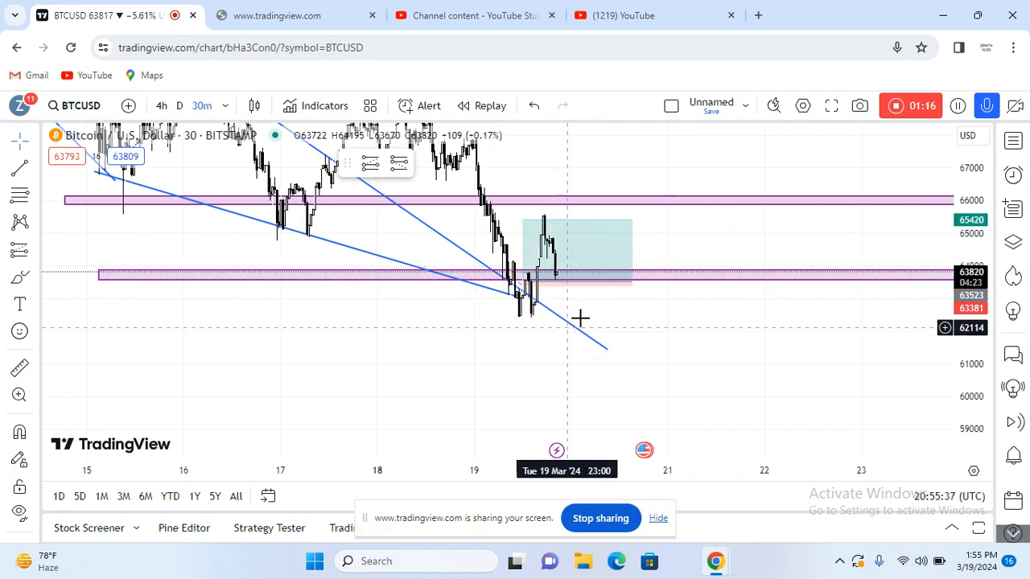
pyautogui.moveTo(753, 406)
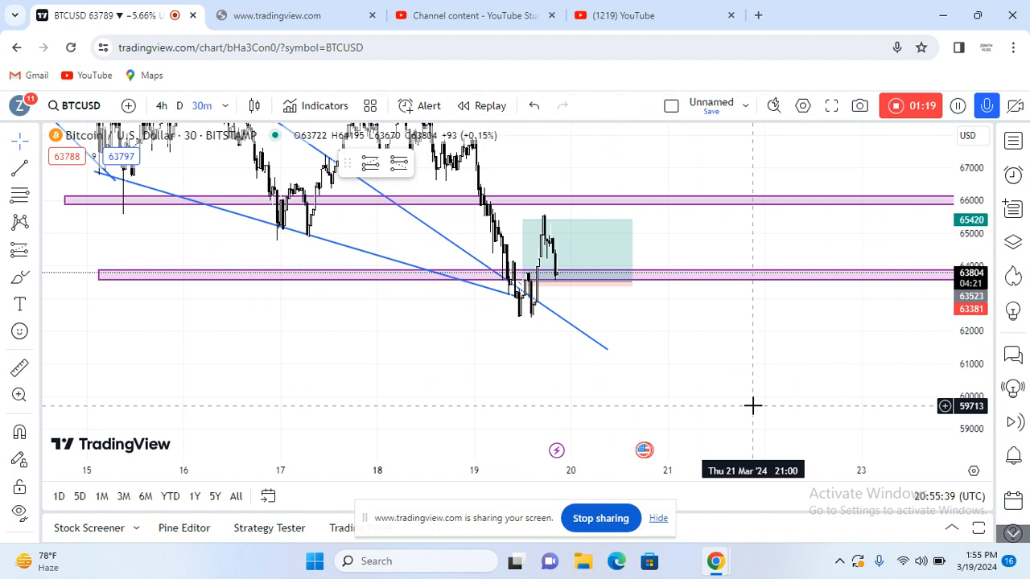
pyautogui.moveTo(827, 309)
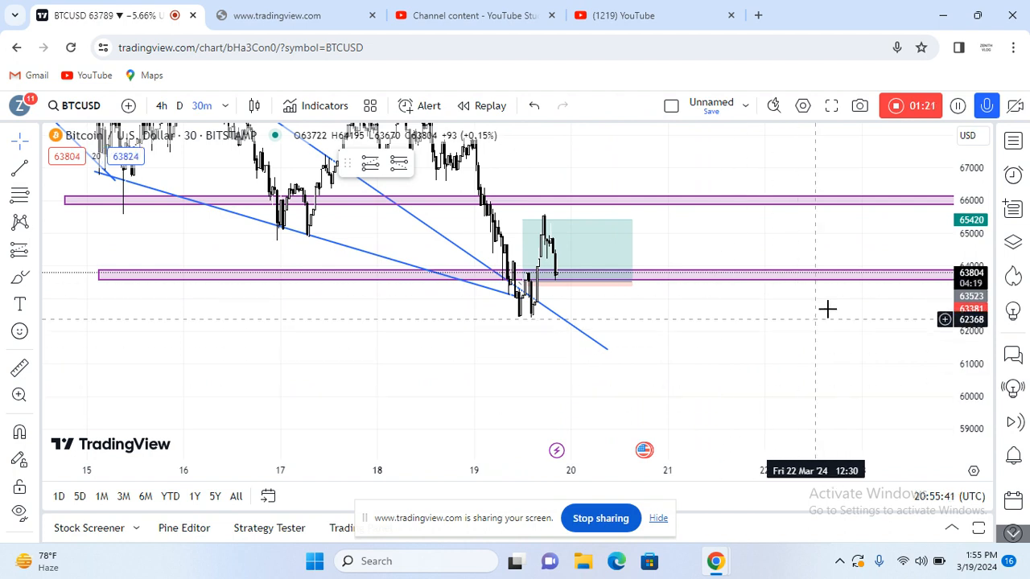